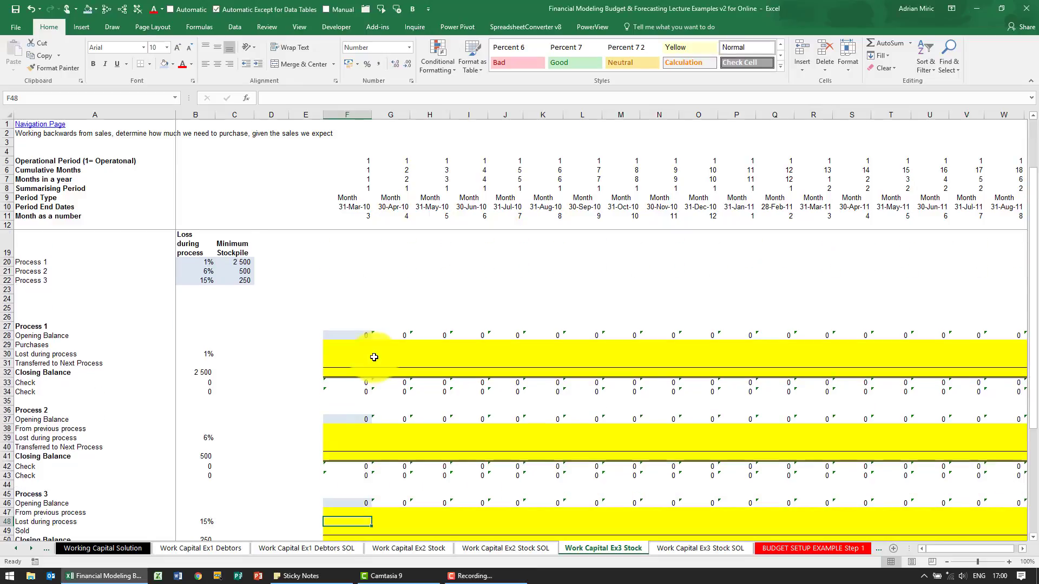
Link Process 3's first closing balance (F50) to the 250 minimum stockpile with =$B50.
scroll(down, 3)
text(=-F64)
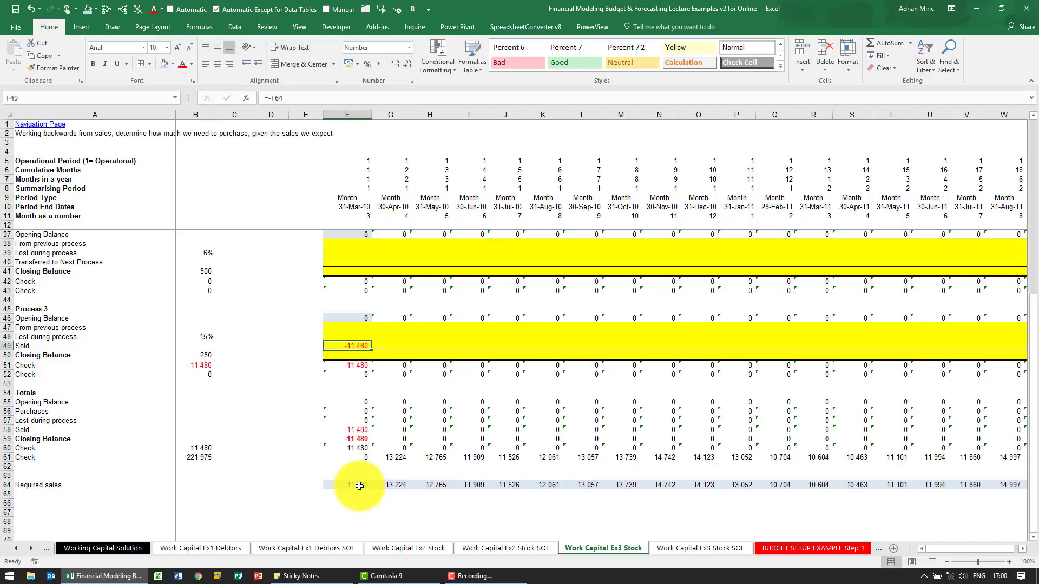
click(346, 356)
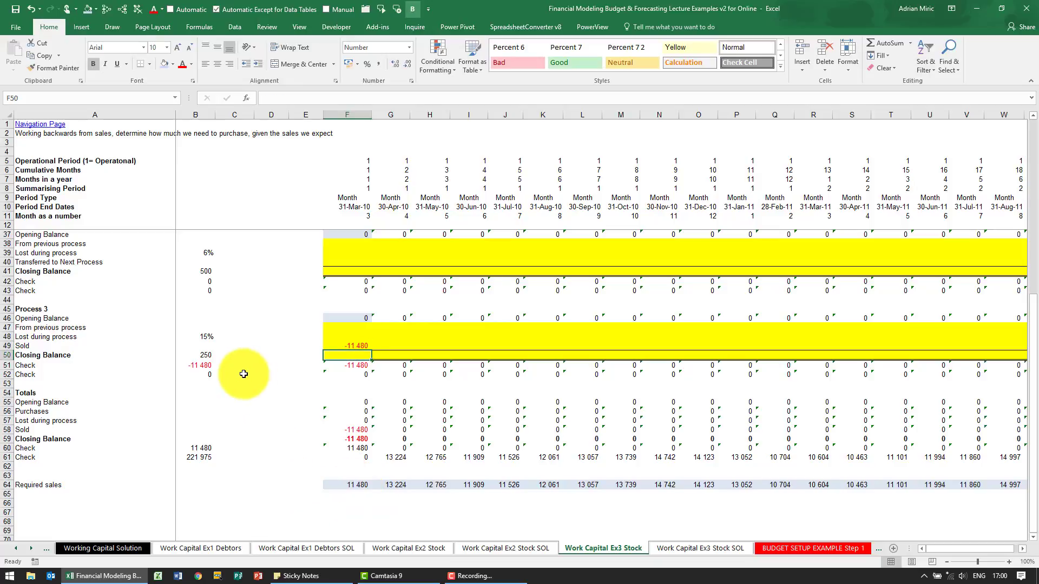
mouse_move(268, 375)
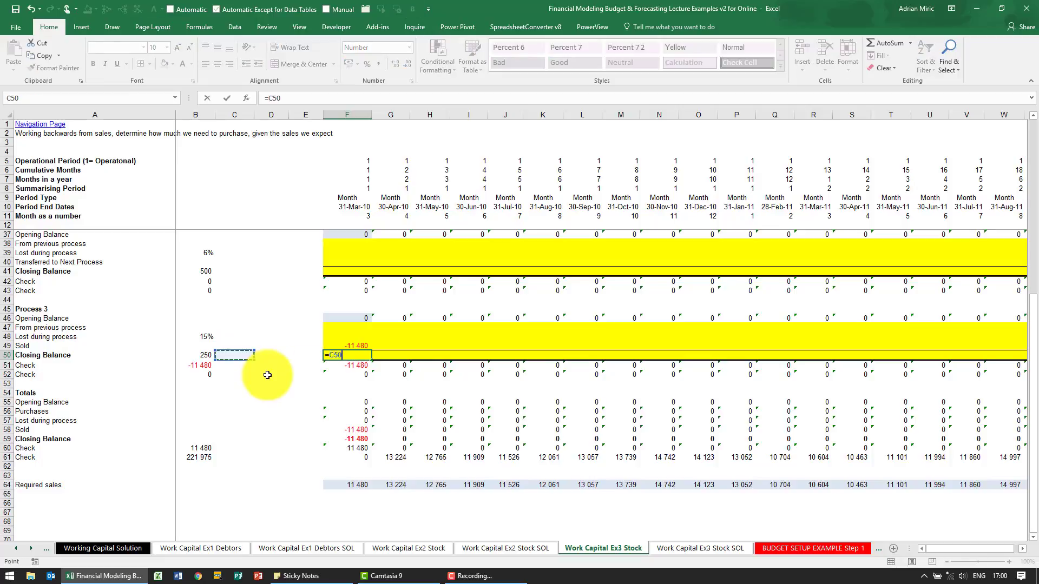
click(195, 355)
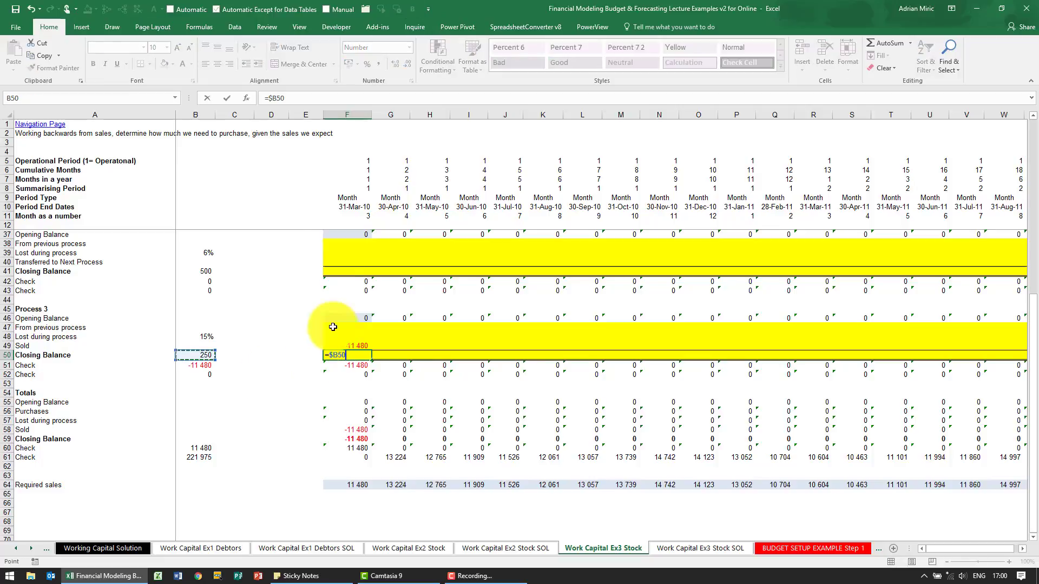
mouse_move(398, 173)
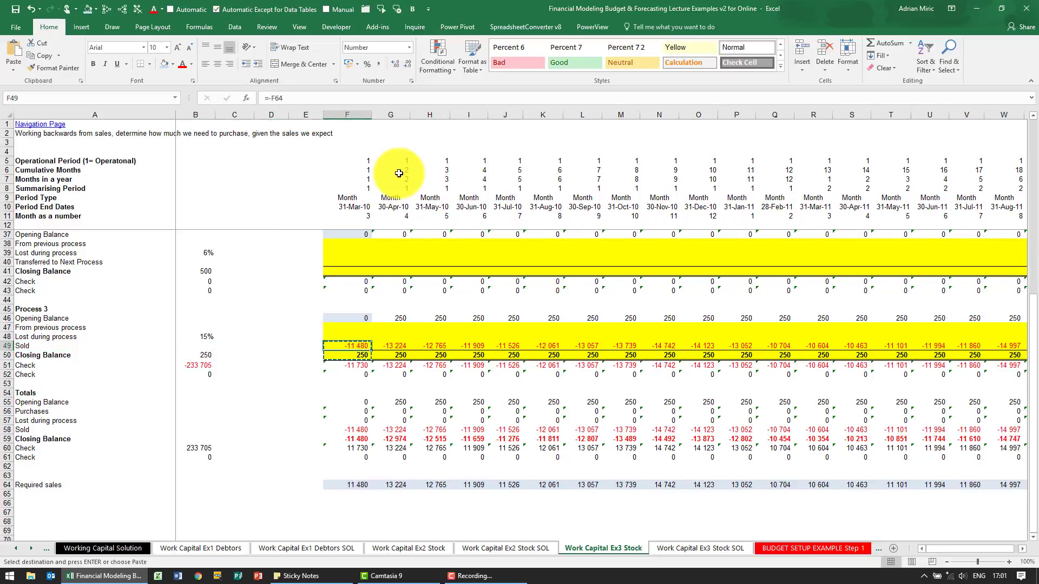
Build F47's intake formula =(F49-F50+F46)/(1-$B$48), grossing up for the 15% loss.
click(346, 336)
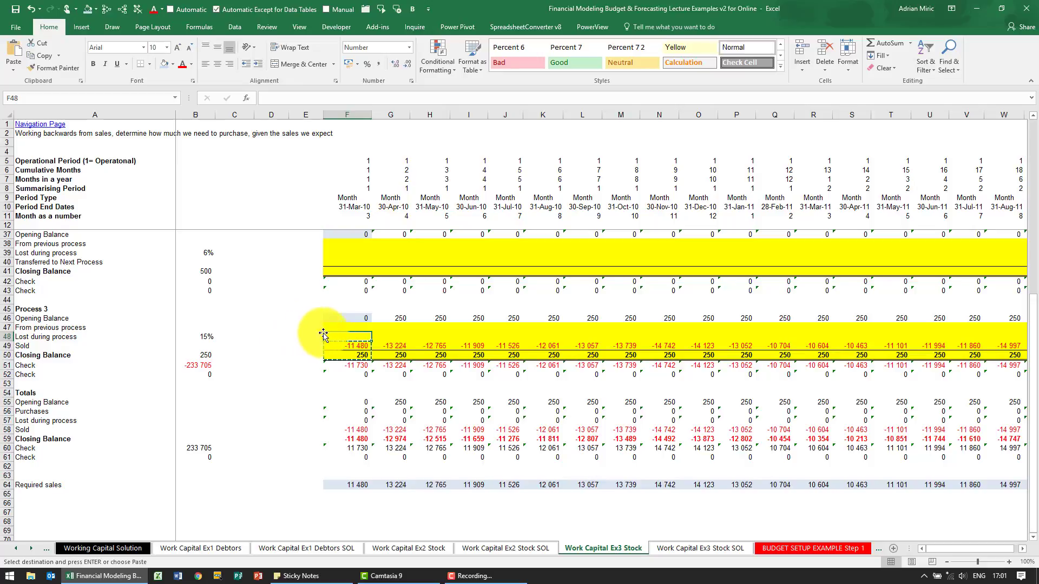
click(346, 326)
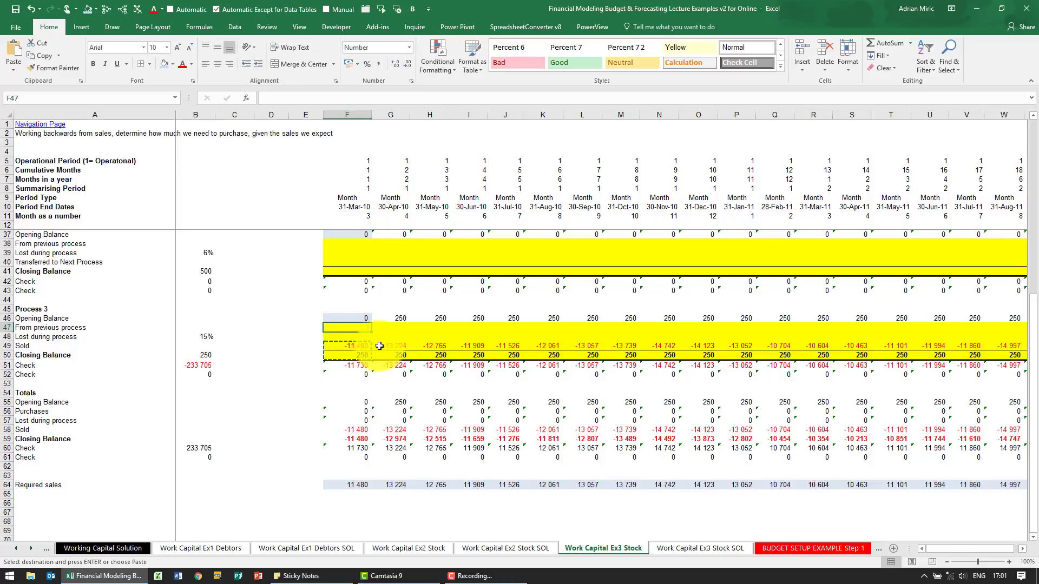
text(=()
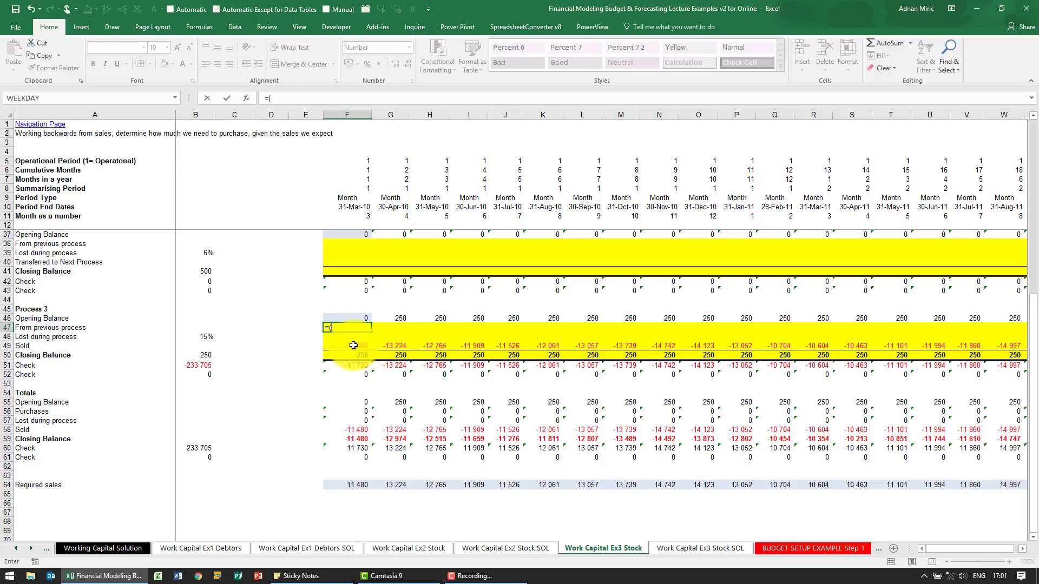
click(354, 345)
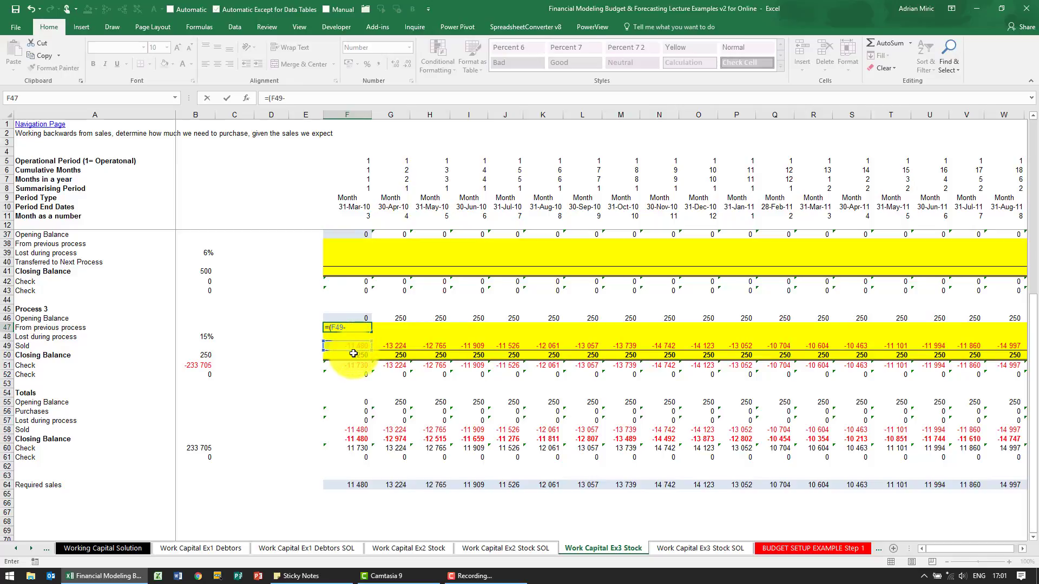
click(347, 354)
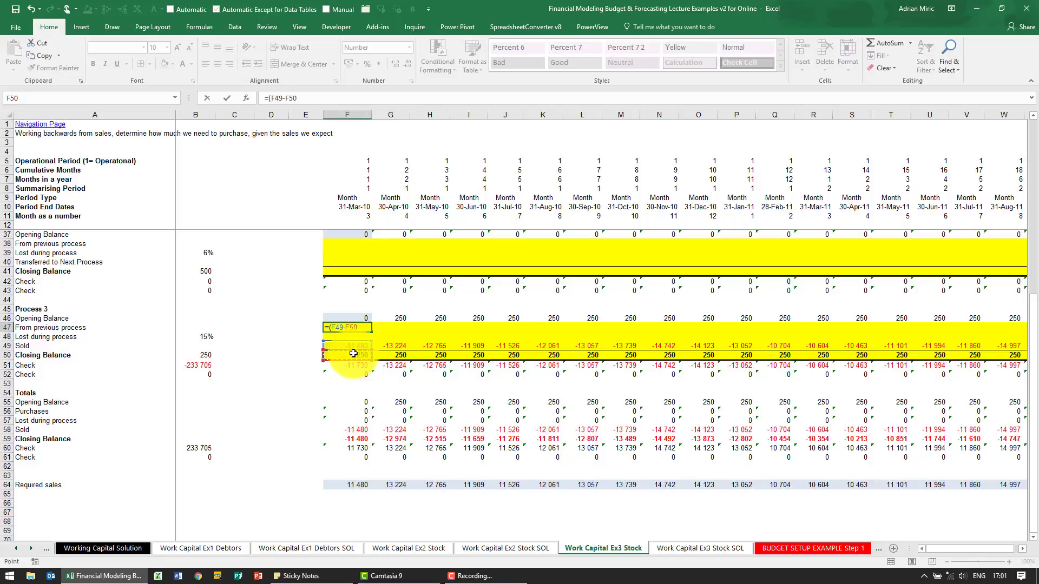
text(+F46))
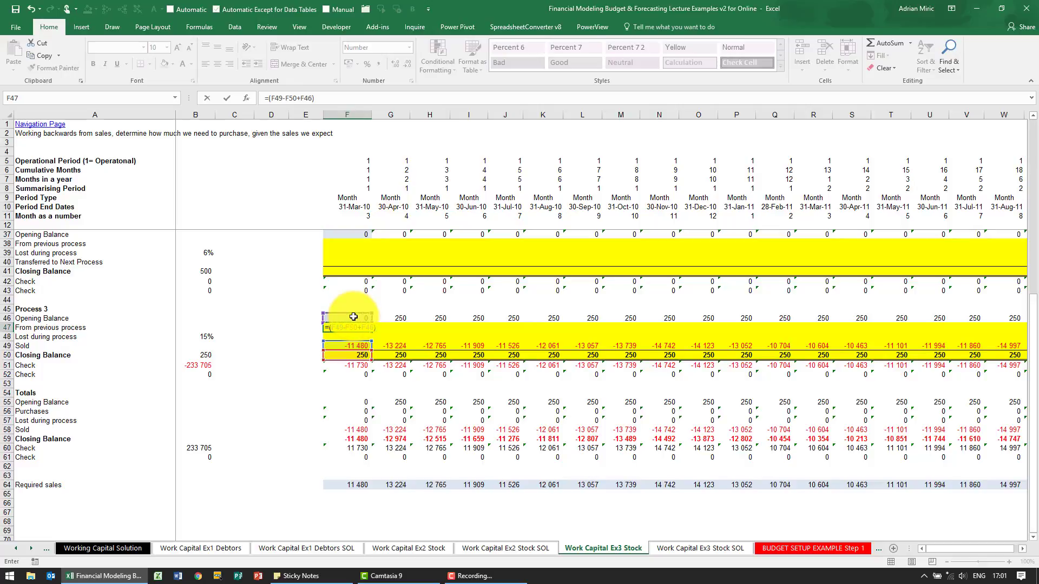
text(/)
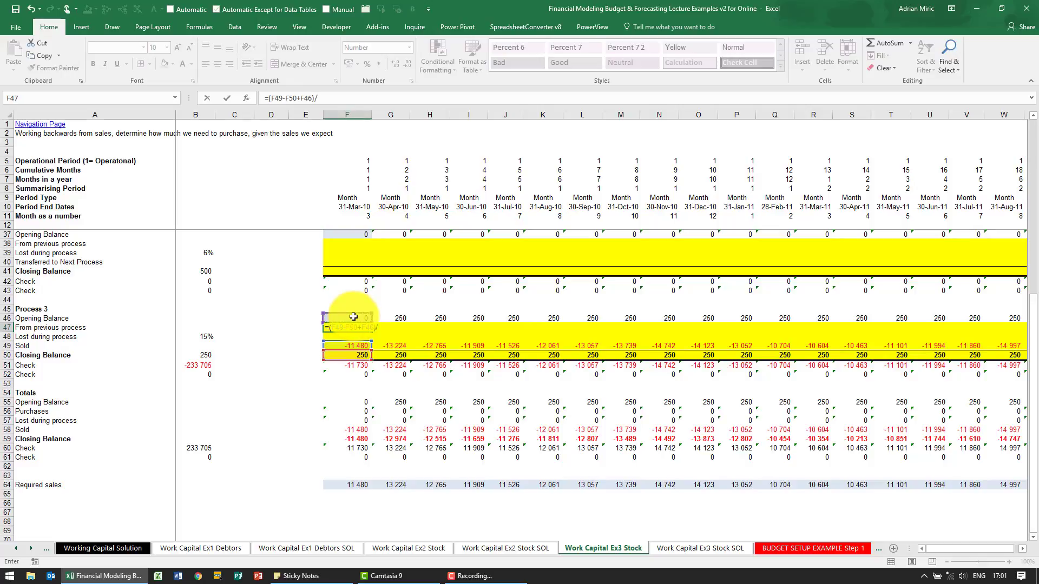
text((1)
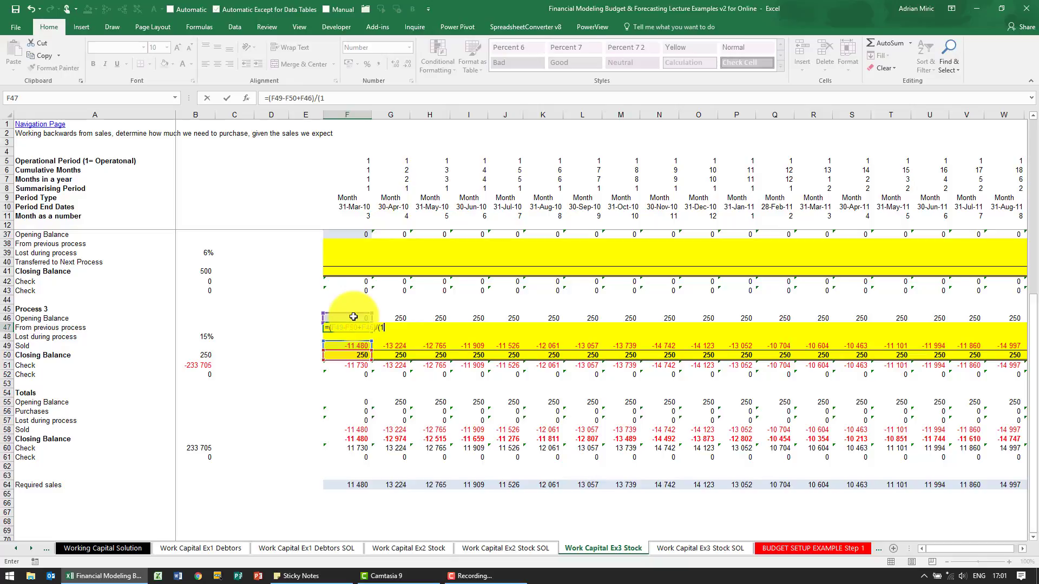
text(-)
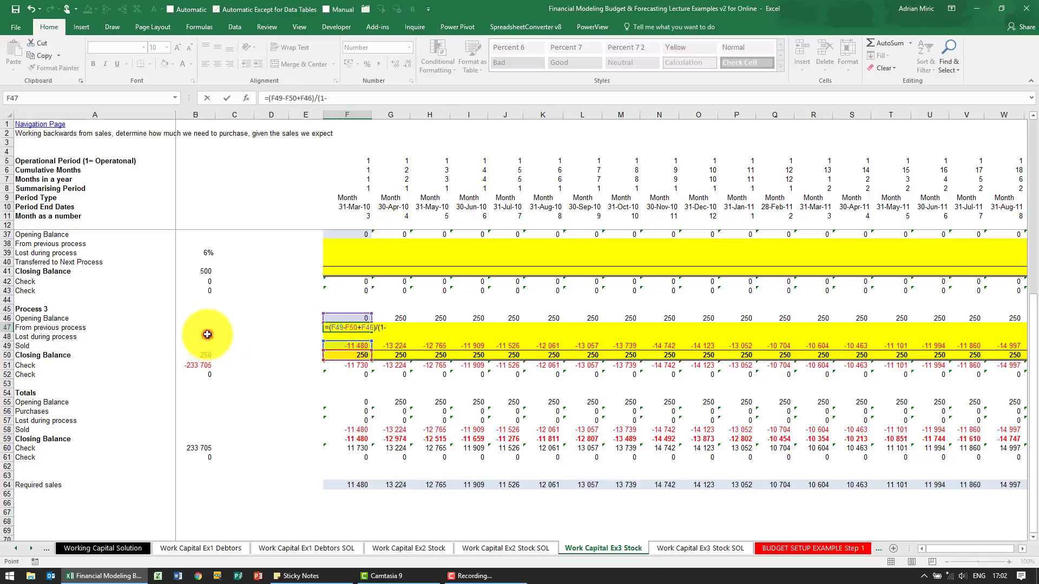
click(195, 336)
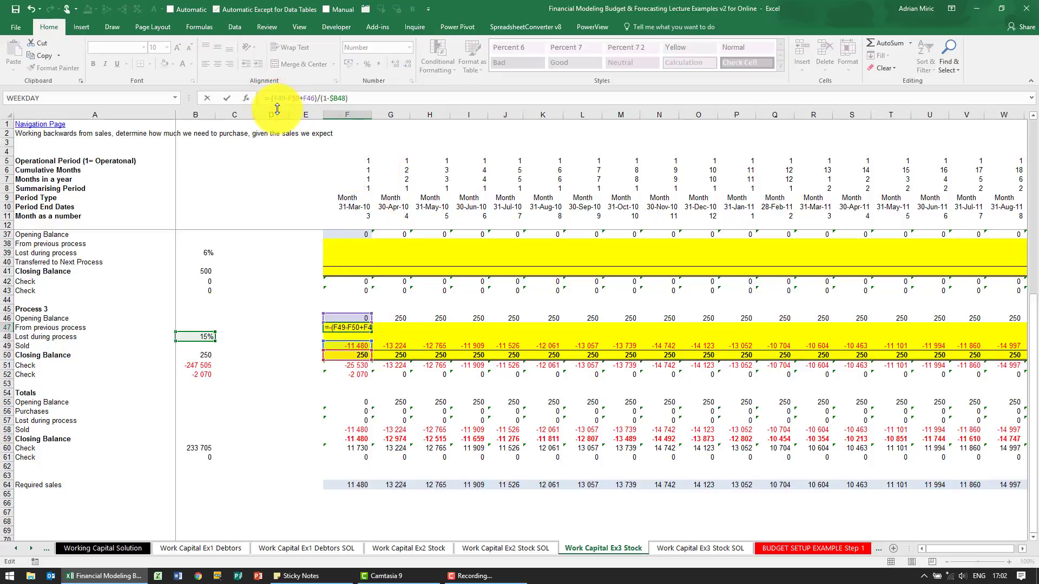
Confirm F47, set the F48 loss to =F47*$B48, and select the March F47:F49 formulas.
key(Enter)
text(=F47)
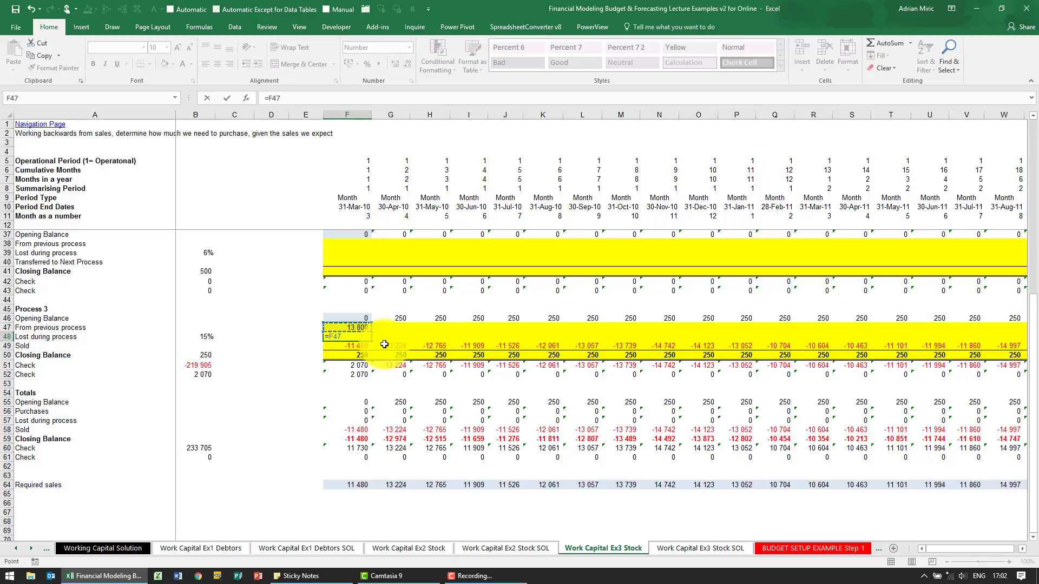
text(*)
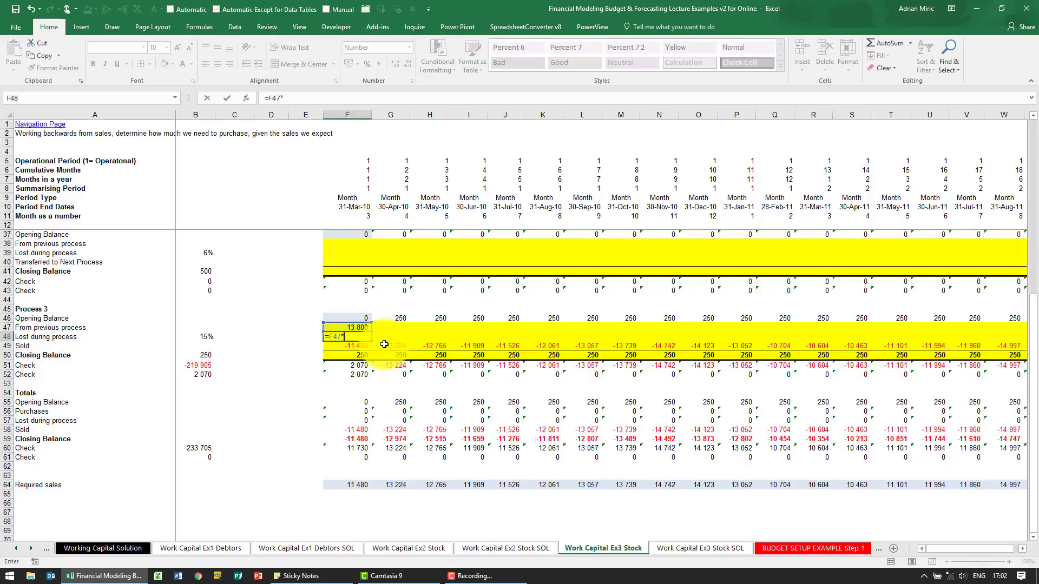
click(195, 336)
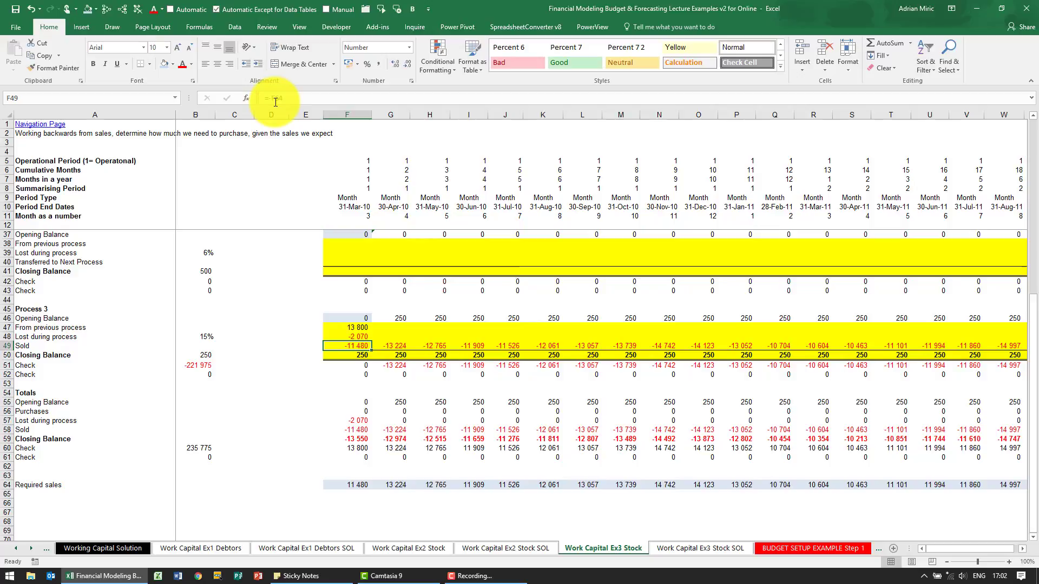
click(347, 327)
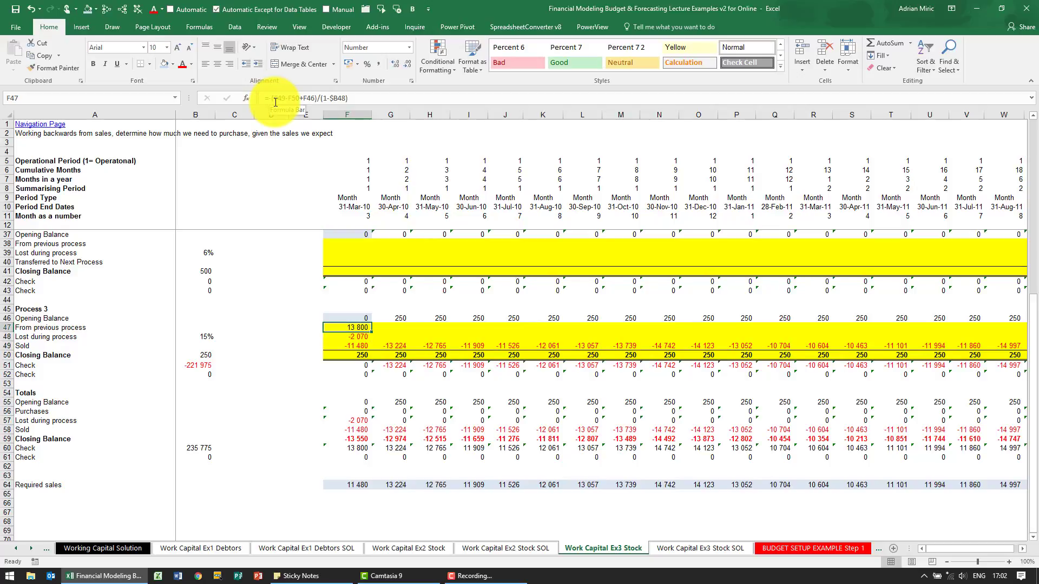
drag(348, 327, 348, 355)
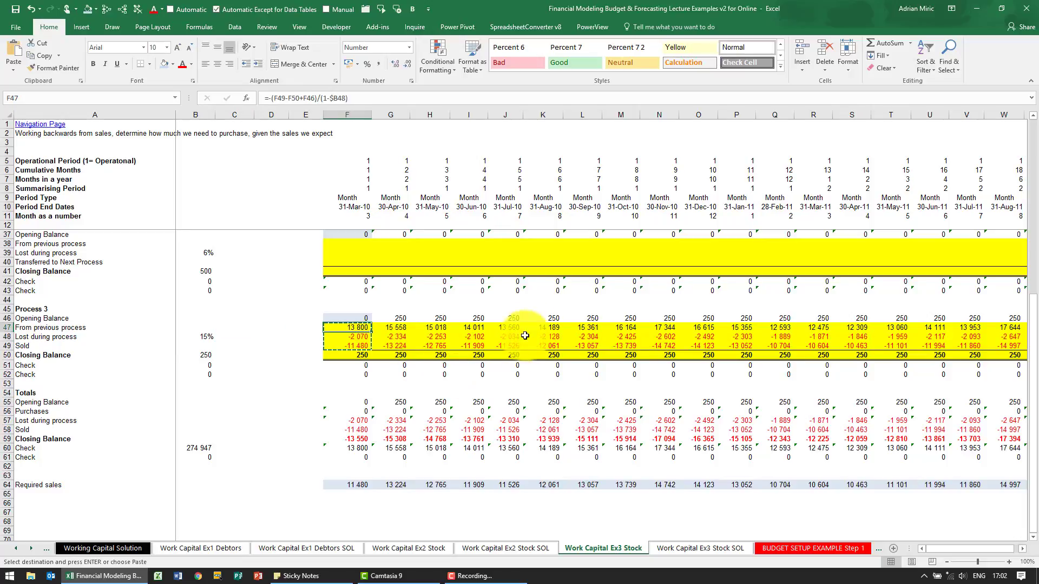
Review the August Process 3 figures, then select Process 2's first closing balance F41.
click(542, 327)
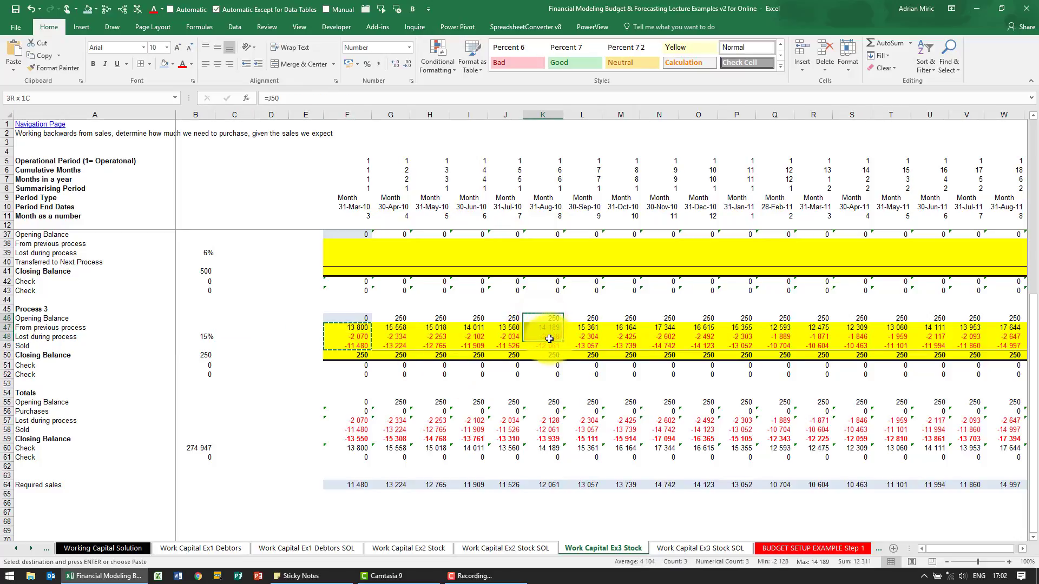
click(543, 318)
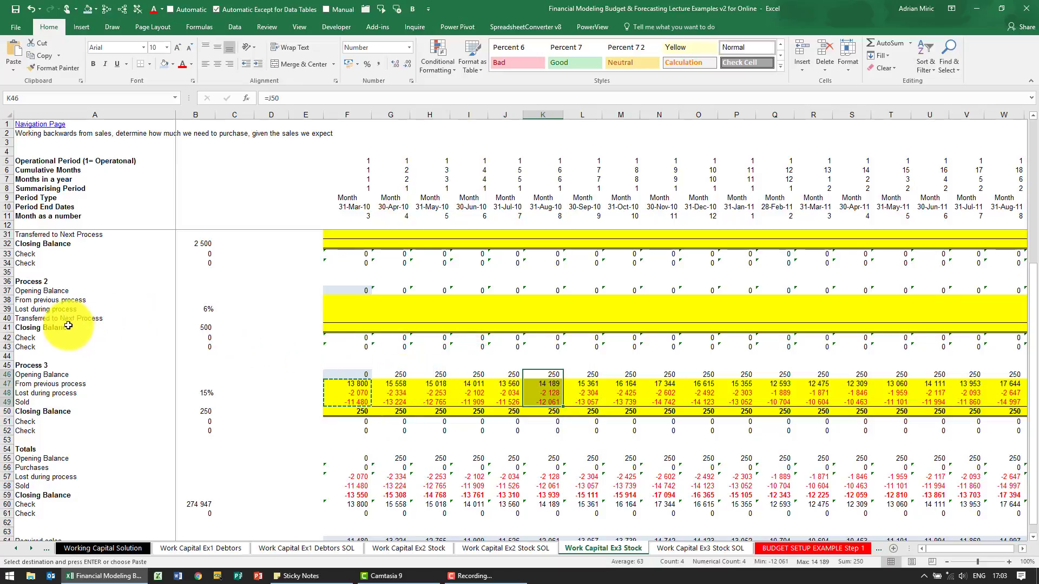
mouse_move(345, 325)
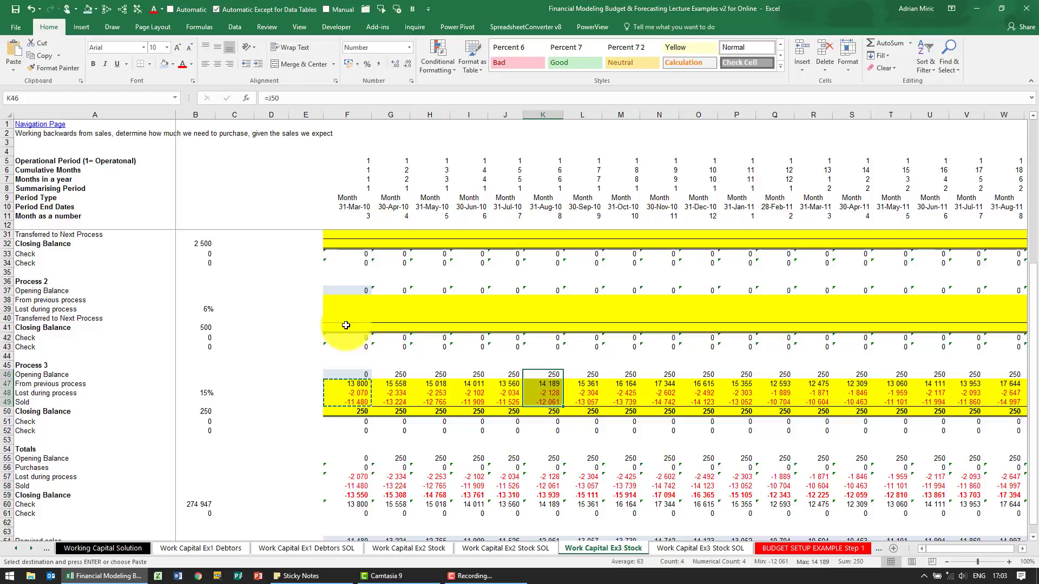
click(347, 411)
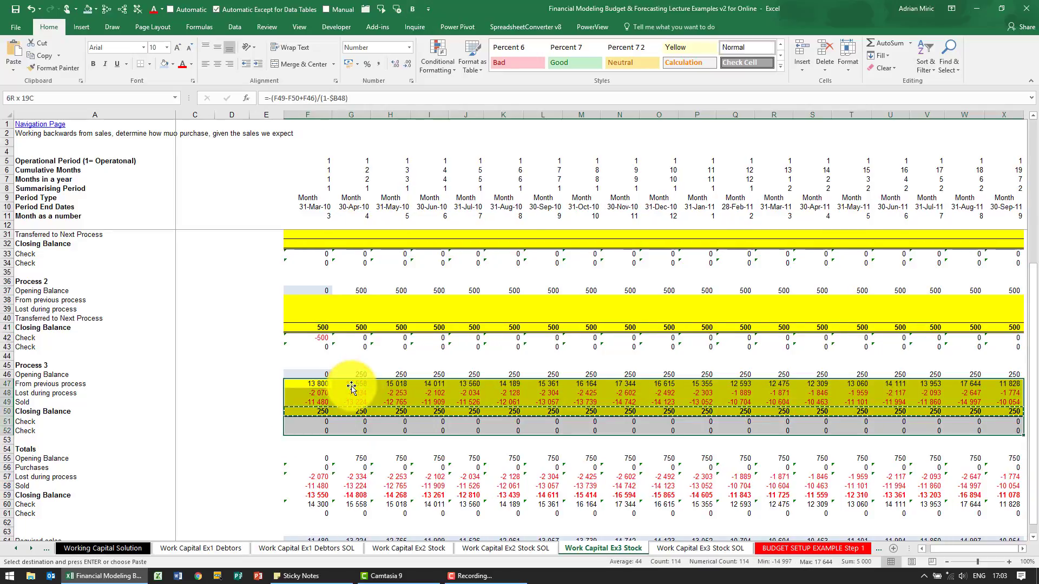
Paste Process 3's formulas into Process 2 at F38 and link its transfer to =-F47.
click(308, 384)
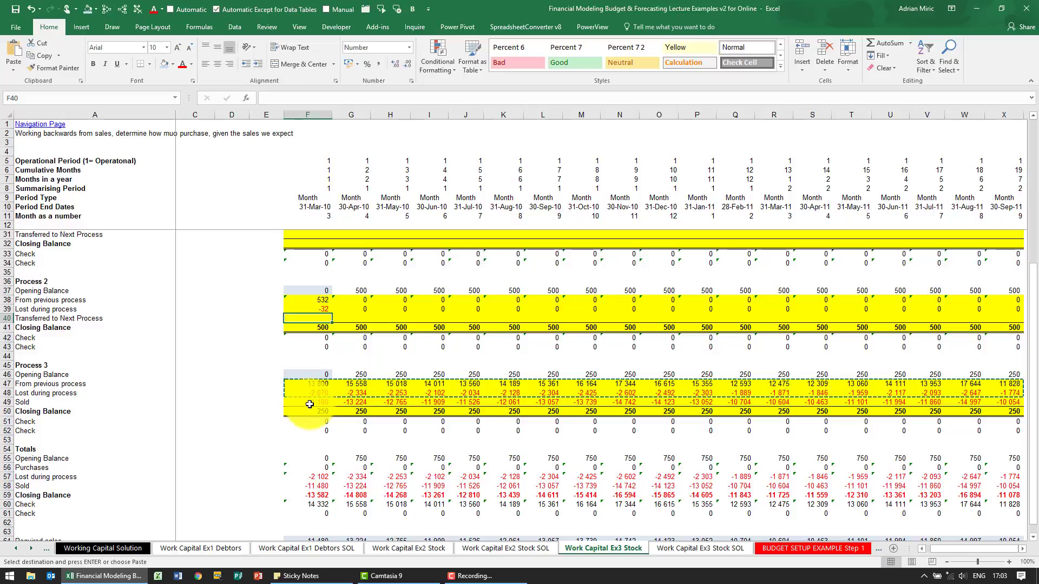
click(307, 402)
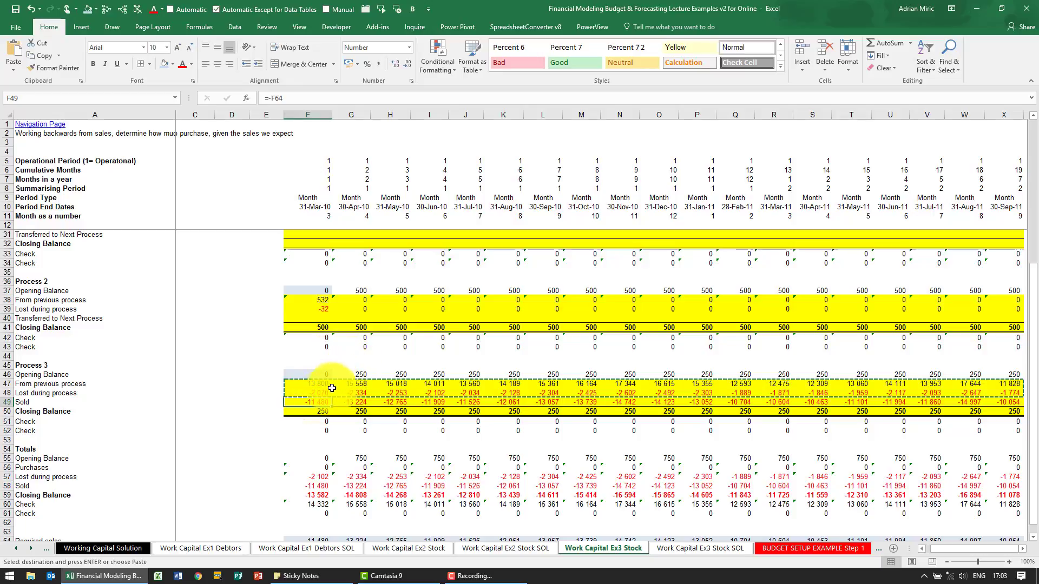
click(307, 384)
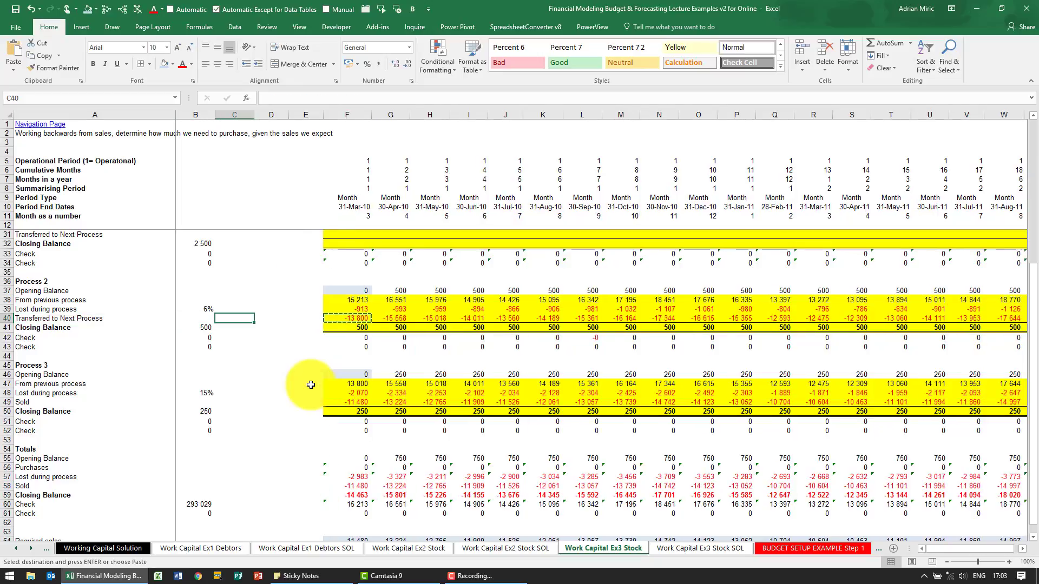
click(346, 290)
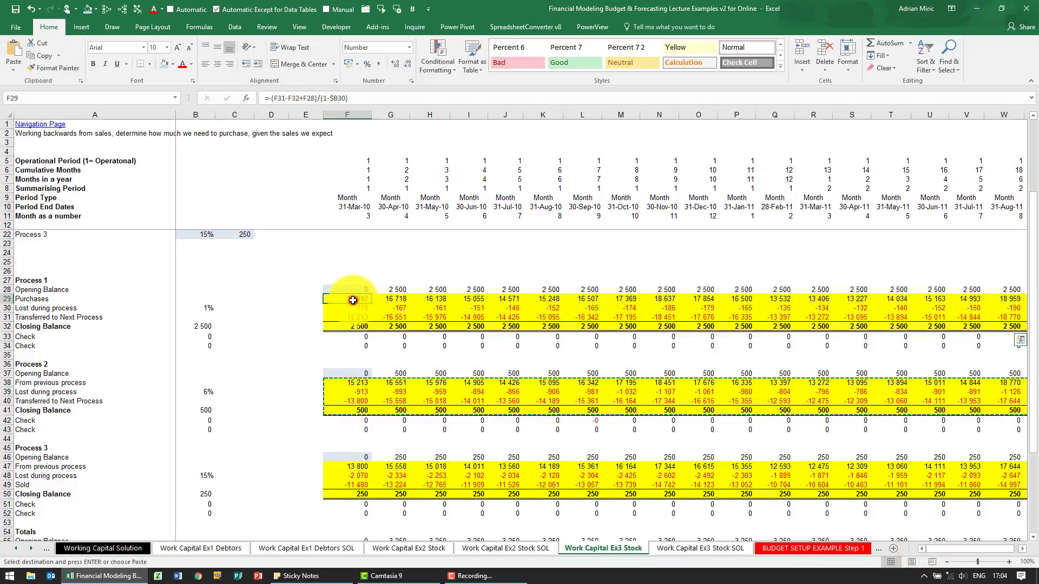
Trace precedents of March purchases, April loss and May transfer, then check March required sales.
click(348, 289)
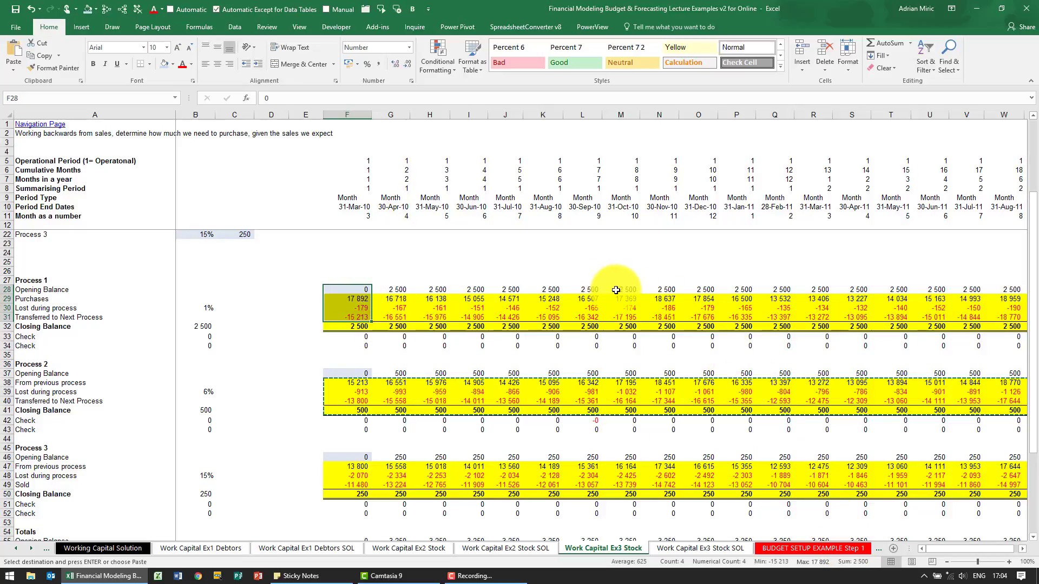
click(621, 289)
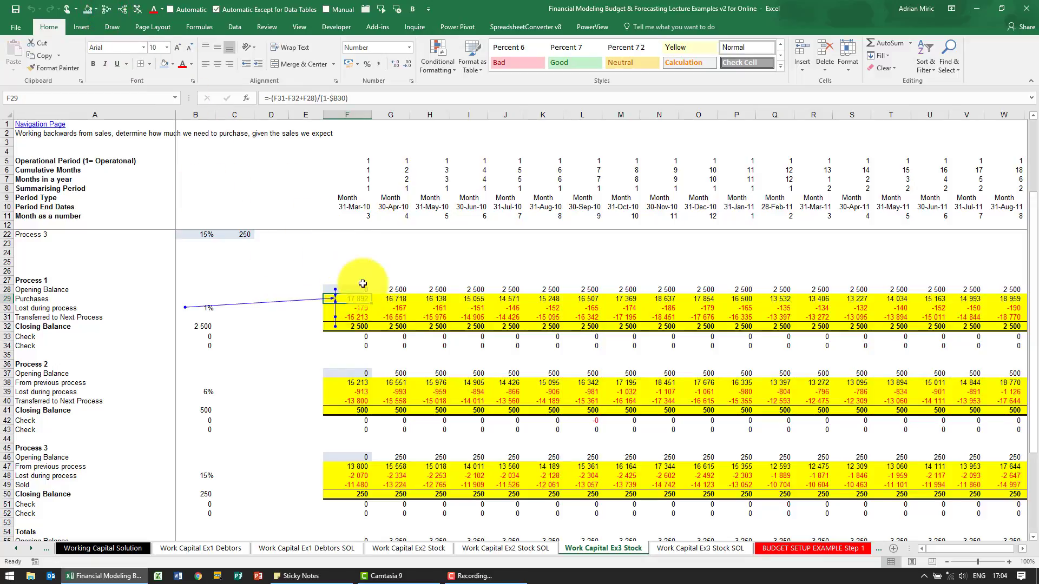
click(390, 307)
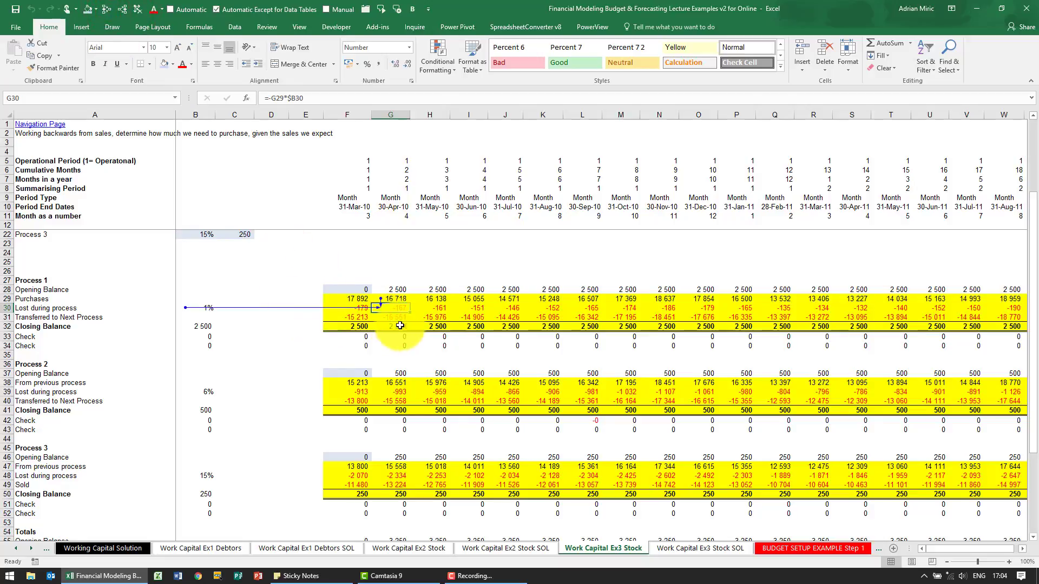
click(429, 318)
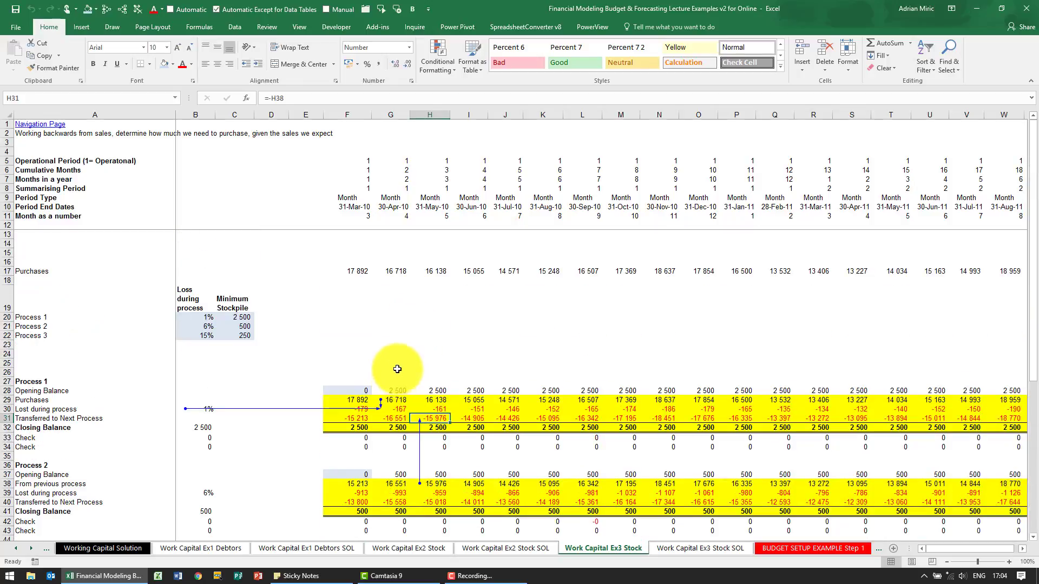
click(347, 427)
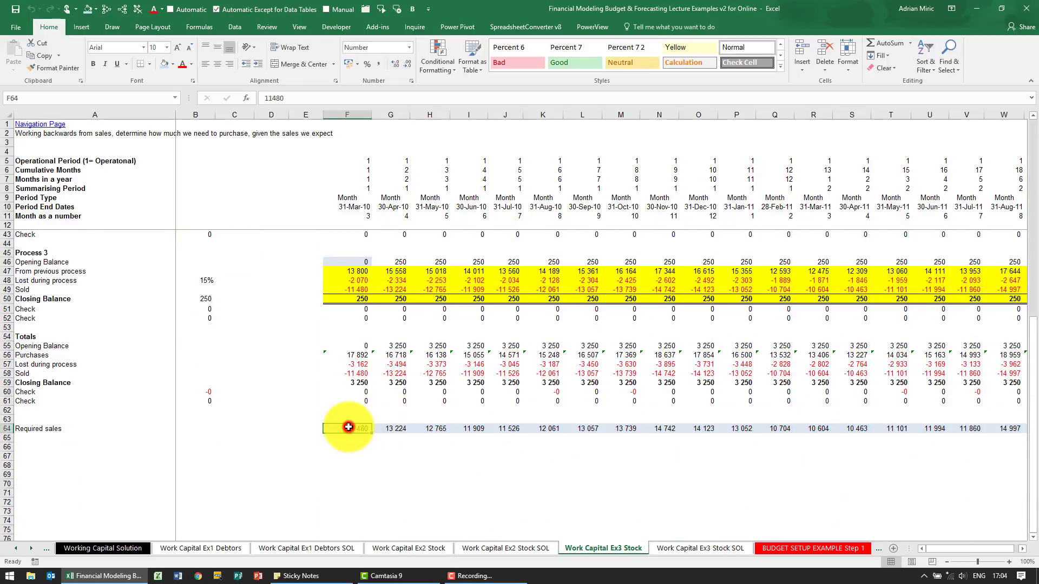